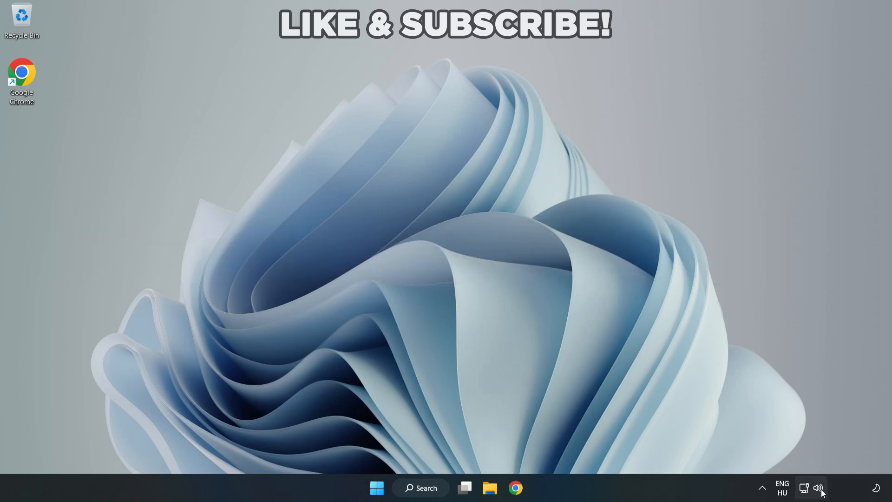
Choose Speakers (High Definition Audio Device) as output from the tray volume flyout, then go to More volume settings.
click(812, 488)
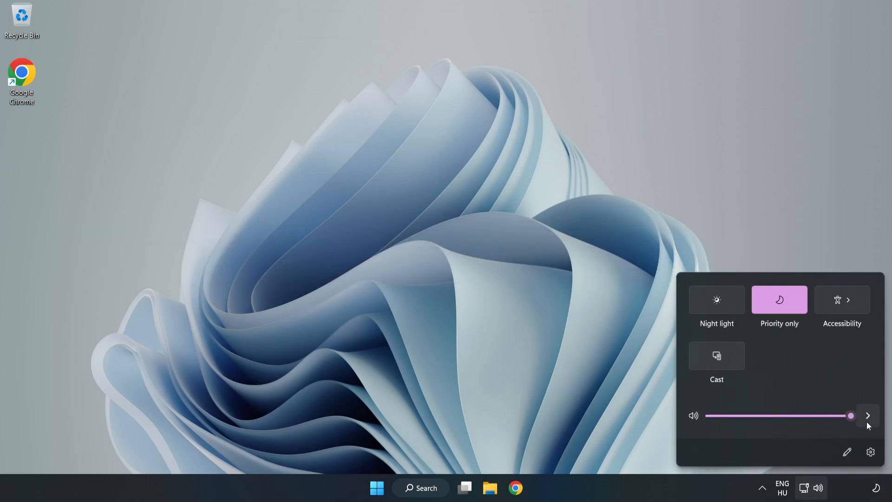
mouse_move(868, 416)
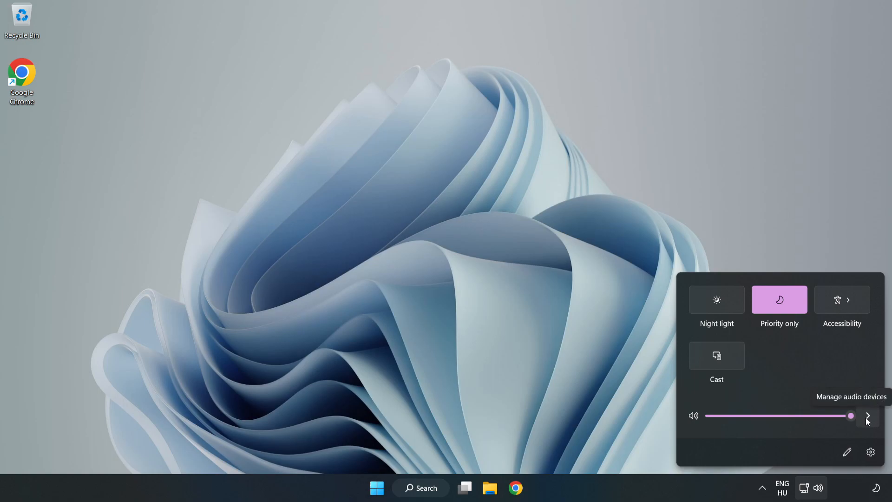
click(867, 415)
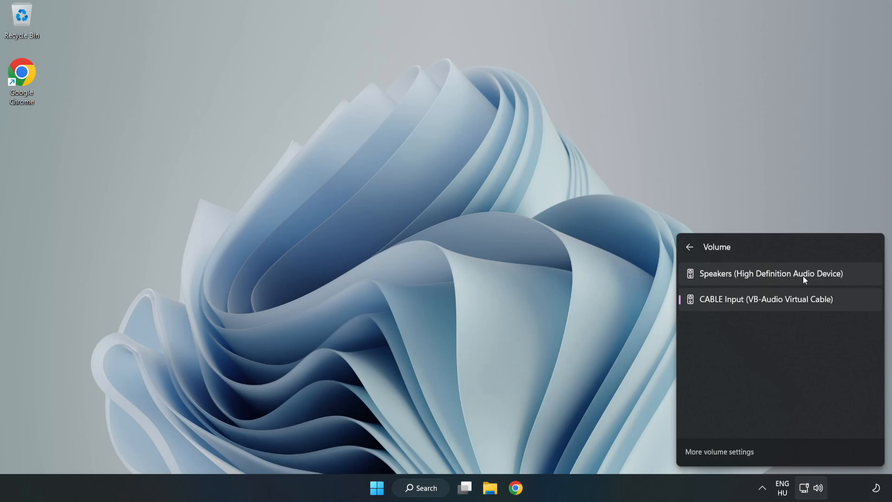
click(771, 273)
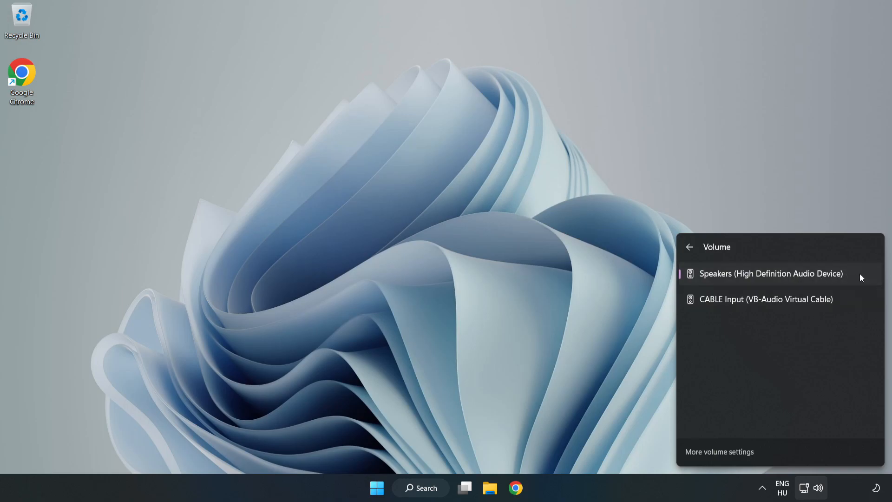
mouse_move(434, 243)
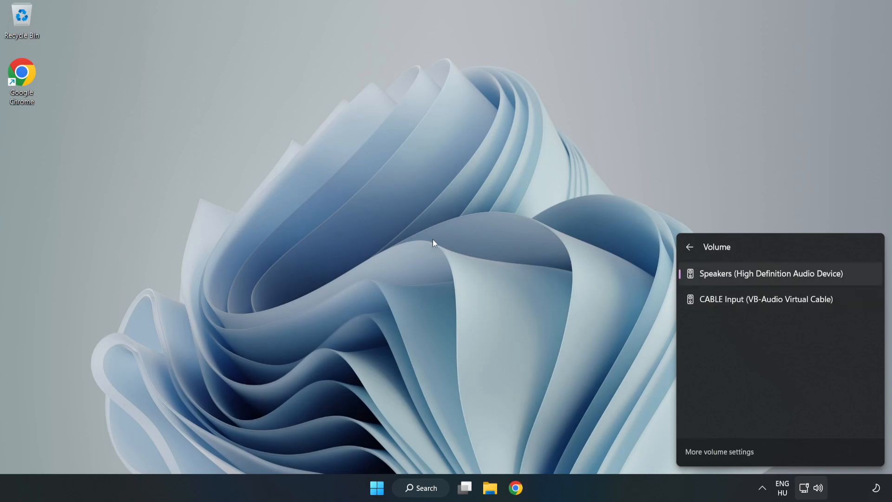
click(434, 244)
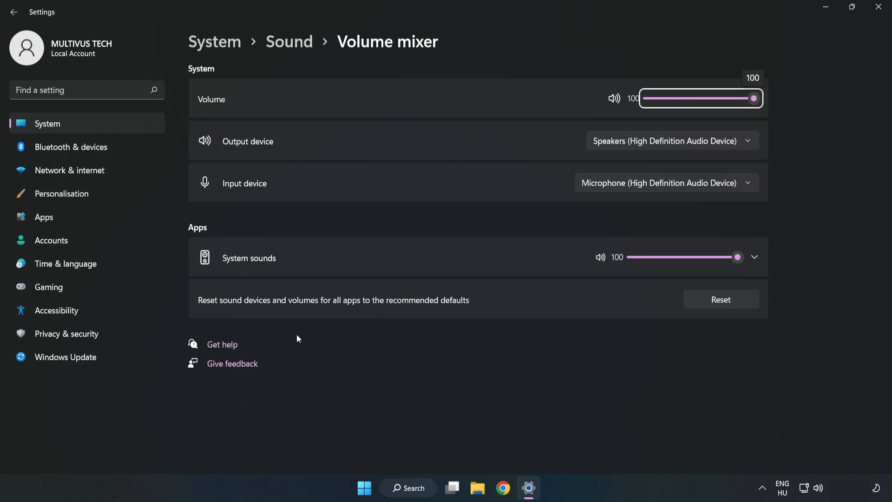
mouse_move(513, 302)
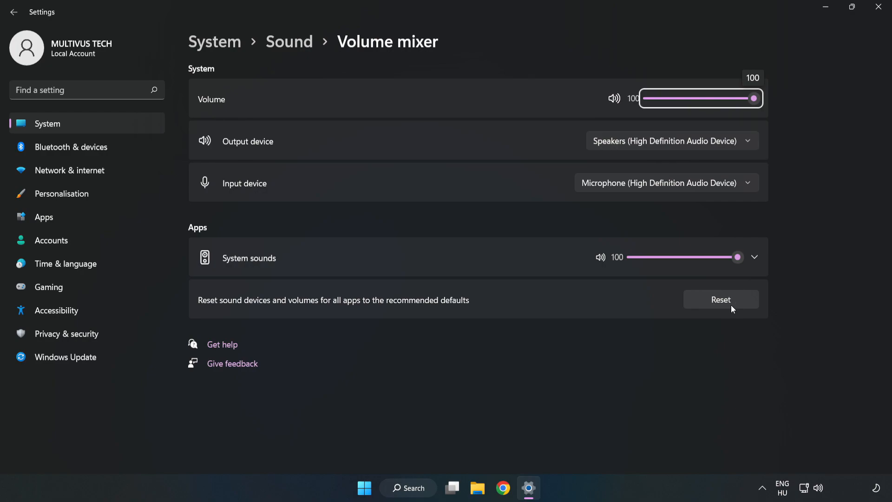
Reset sound devices and app volumes to recommended defaults in Volume mixer, then close Settings.
click(720, 299)
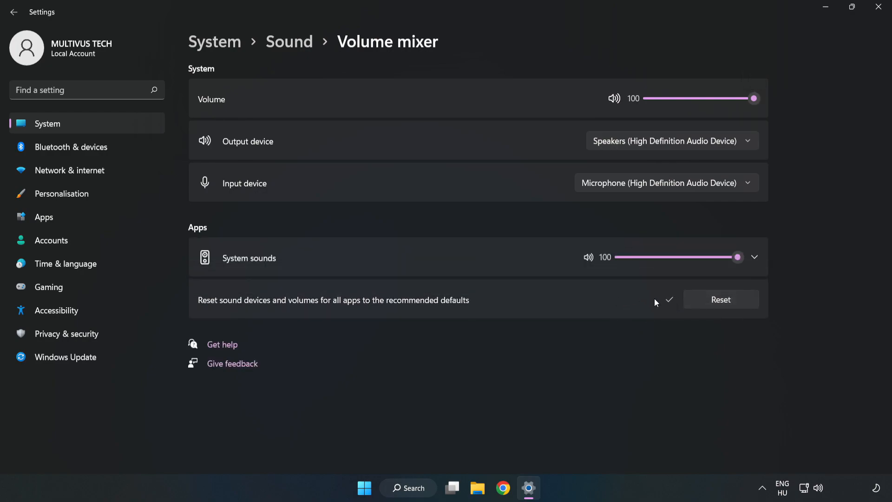
mouse_move(865, 19)
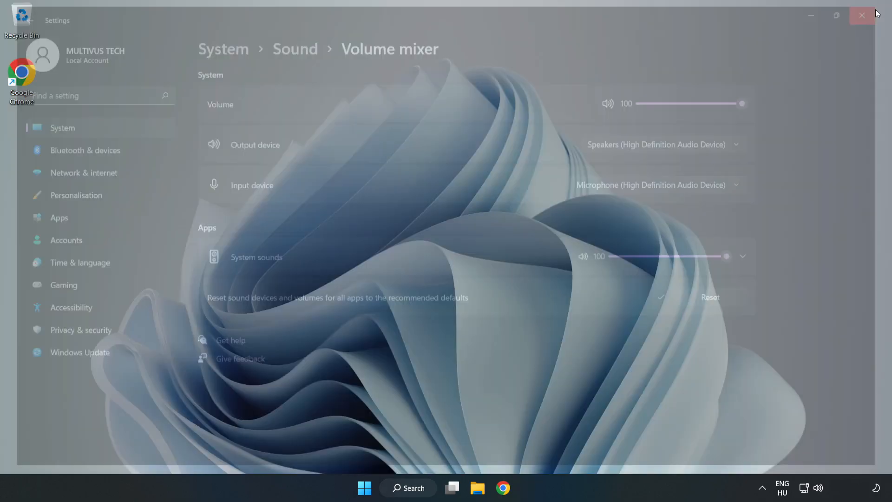
click(861, 16)
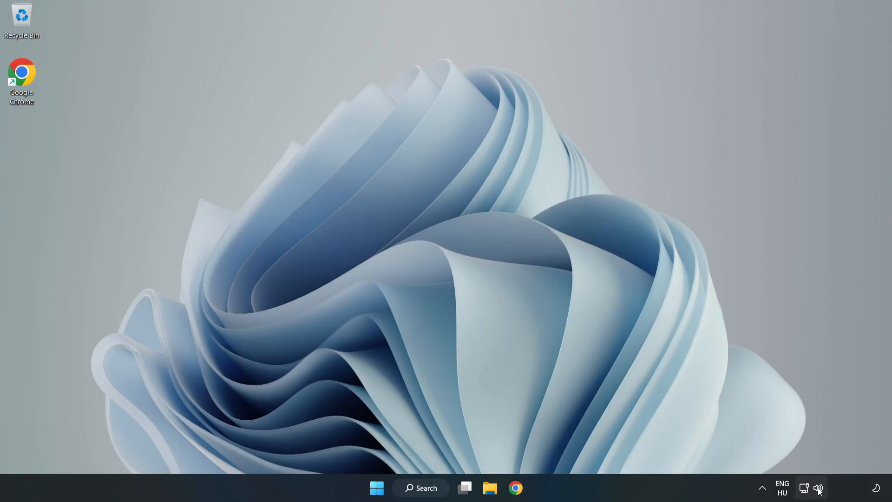
Reach the classic Sound dialog via the tray's Sound settings and the Advanced section's More sound settings.
right_click(818, 488)
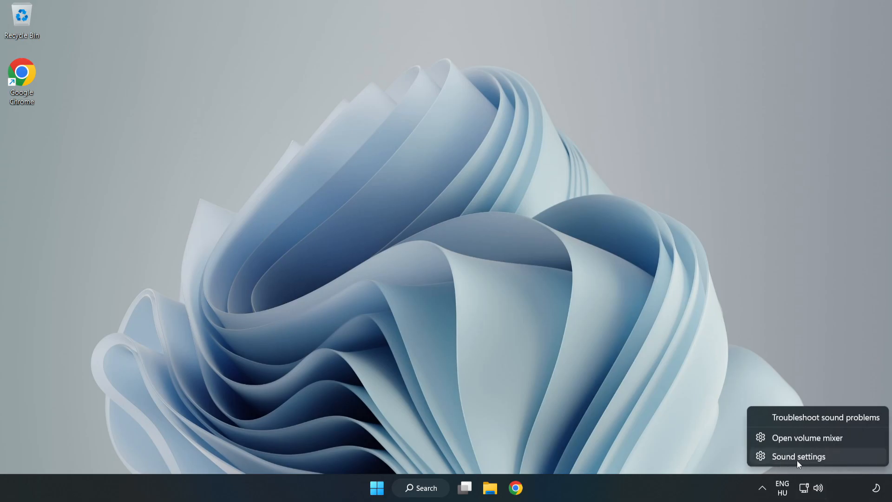
click(797, 457)
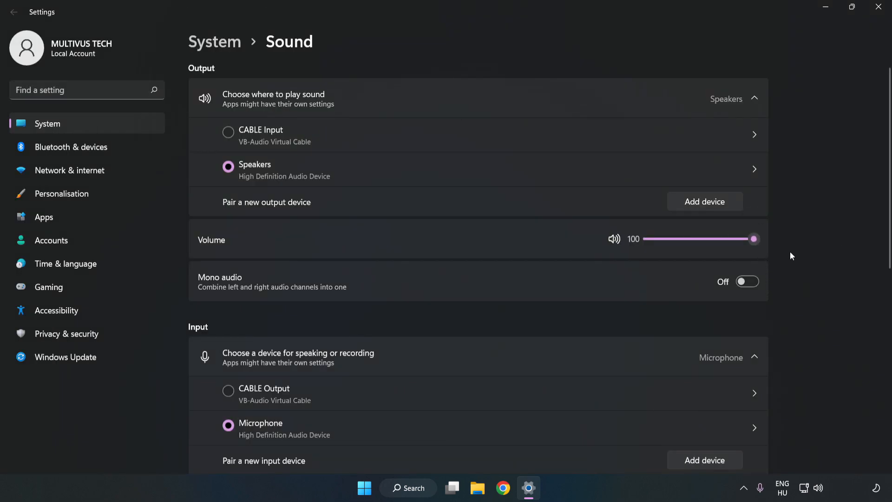
scroll(down, 3)
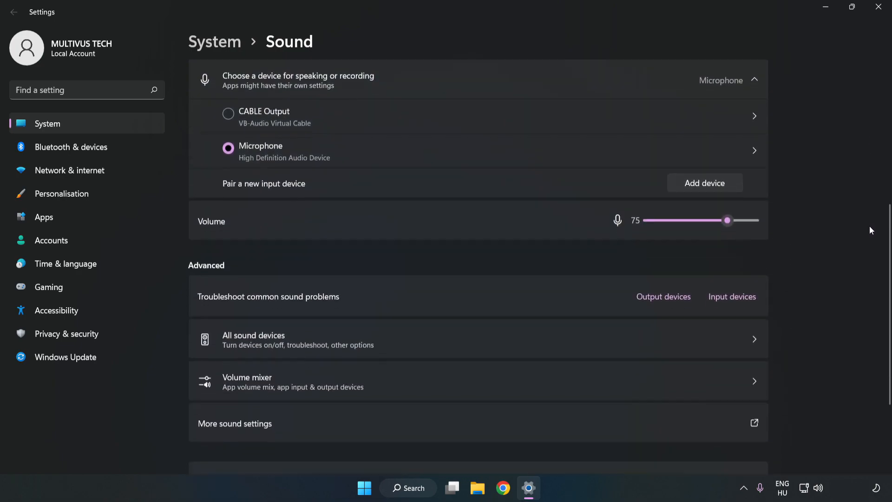
scroll(down, 3)
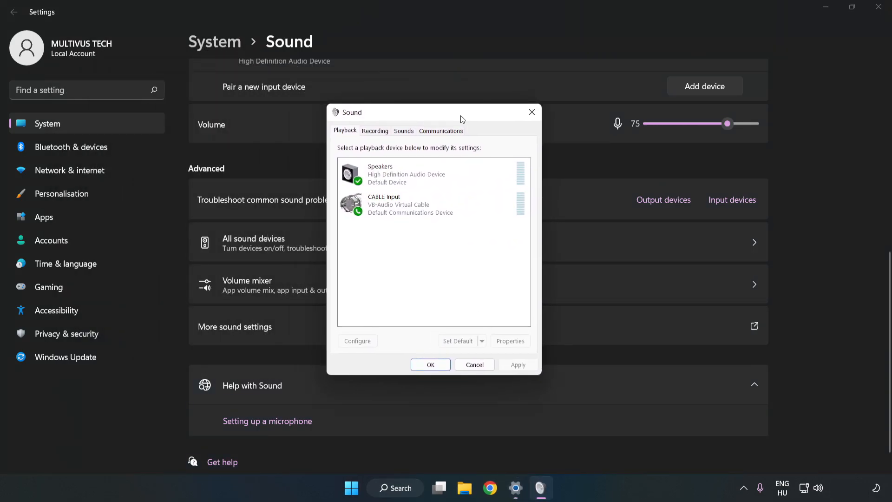
Disable the CABLE Input playback device so Speakers remains the default, then bring up Speakers' options.
click(432, 204)
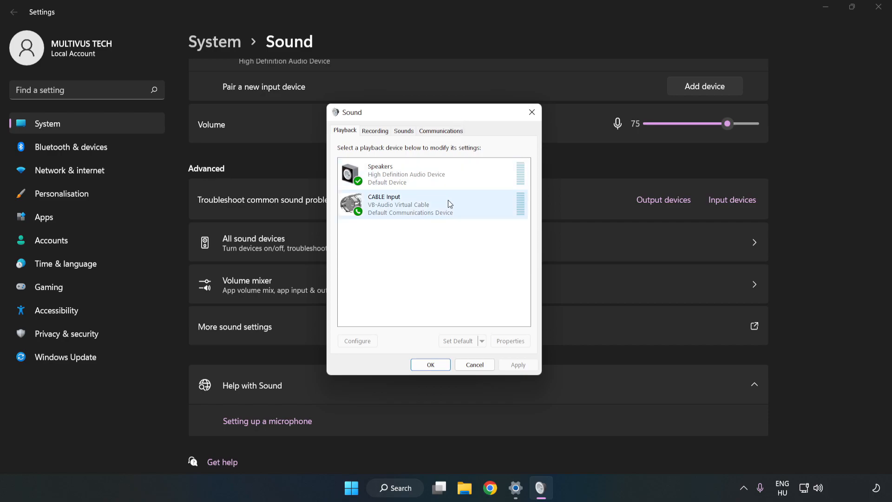
click(434, 203)
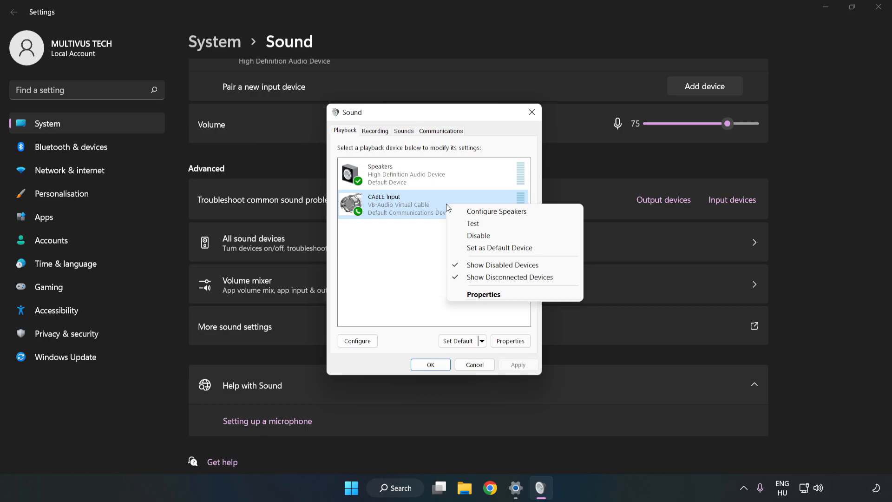
mouse_move(495, 235)
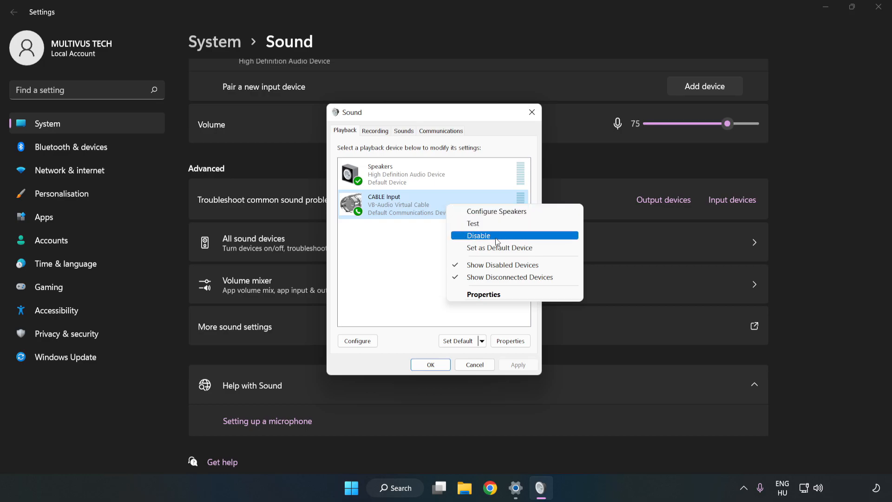
click(479, 235)
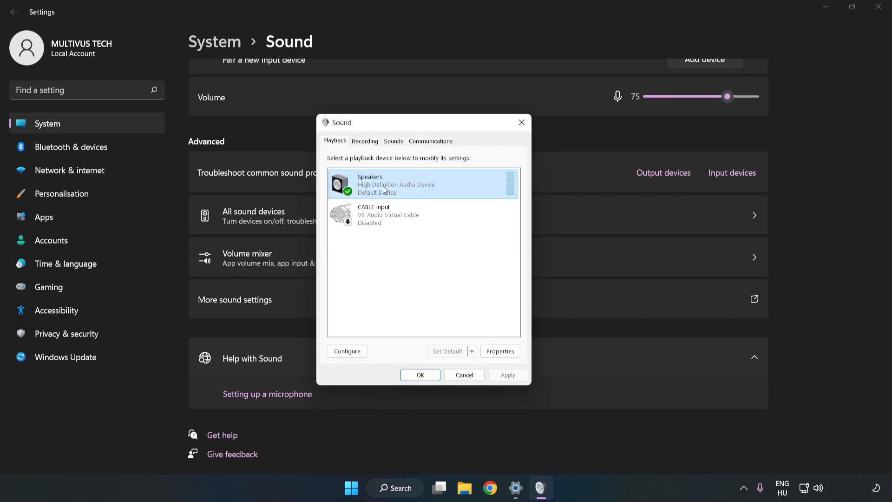
right_click(399, 184)
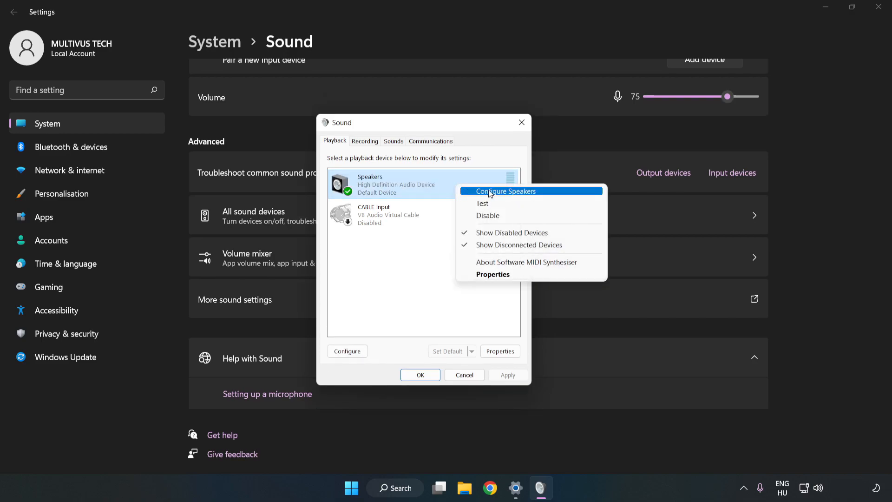
mouse_move(506, 194)
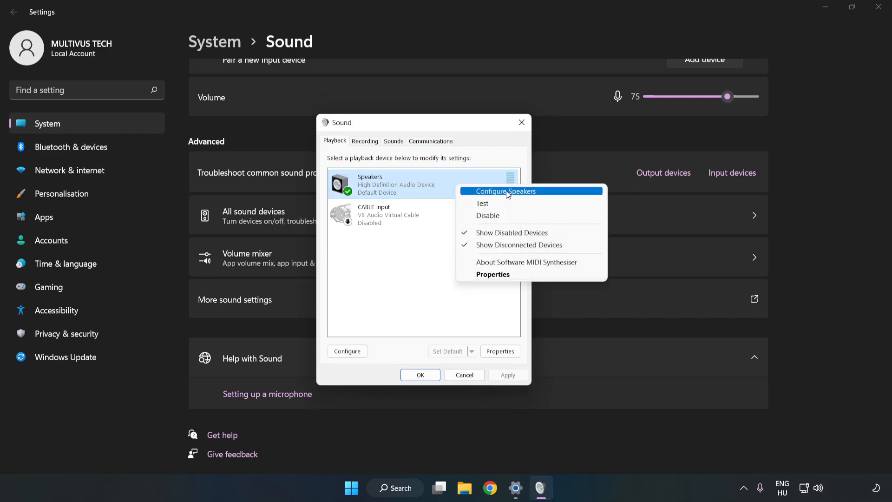
Configure Speakers as 7.1 Surround through the Speaker Setup wizard with all optional speakers.
click(505, 190)
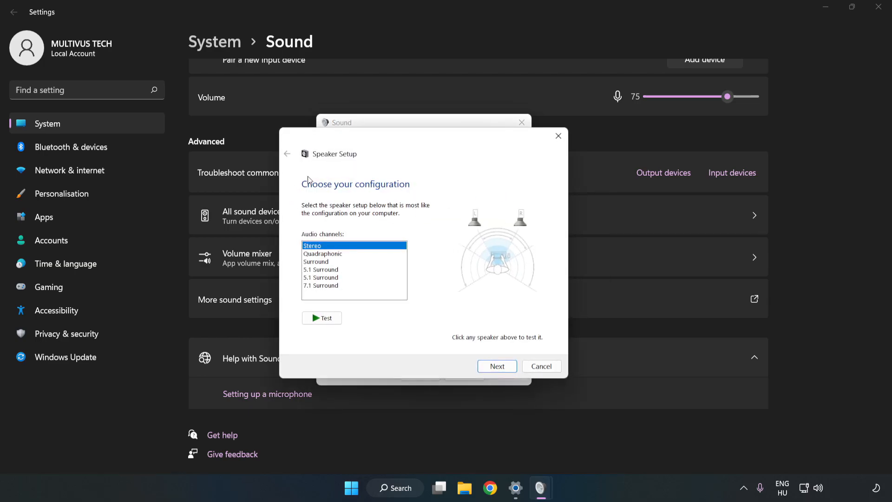
click(320, 285)
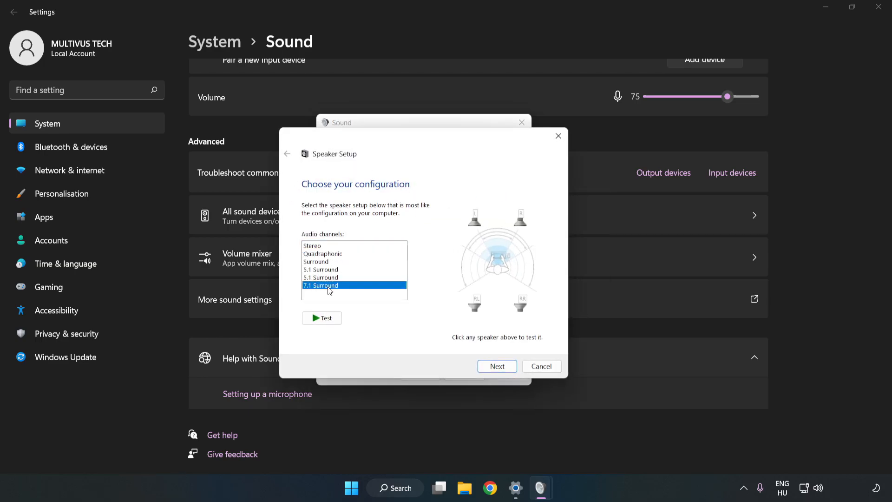
click(495, 366)
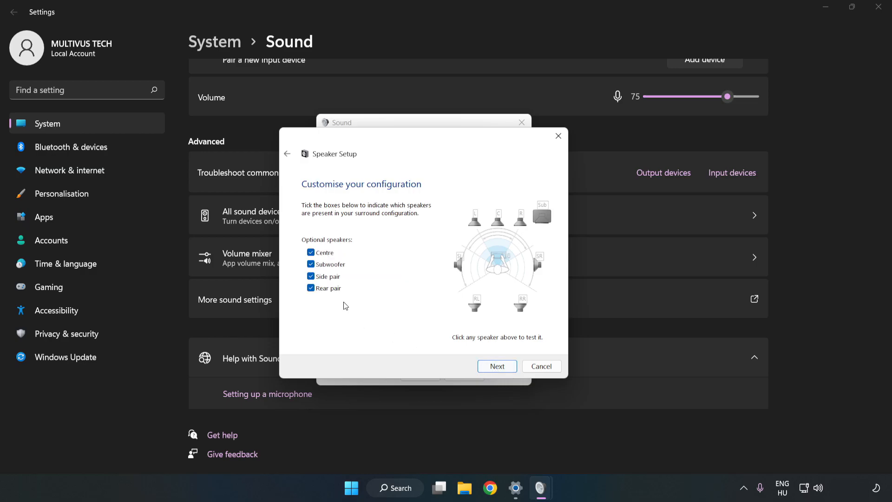
click(495, 366)
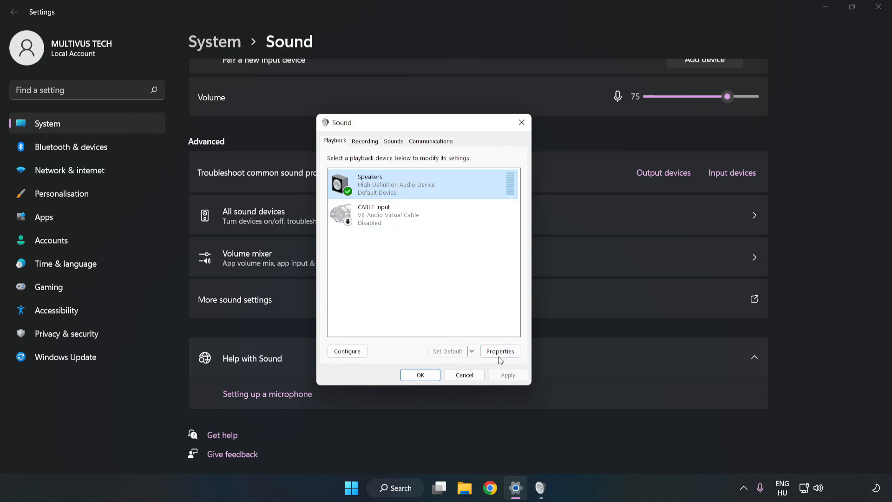
In Speakers Properties, disable all audio enhancements.
click(500, 351)
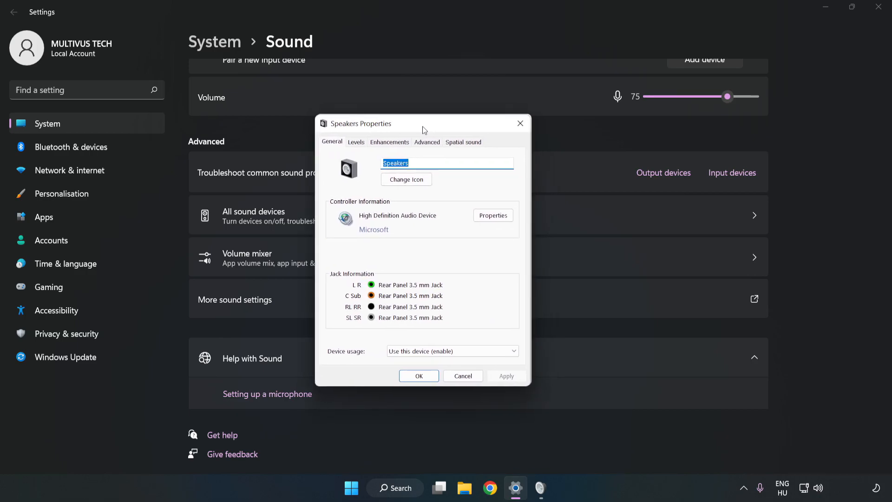
click(390, 141)
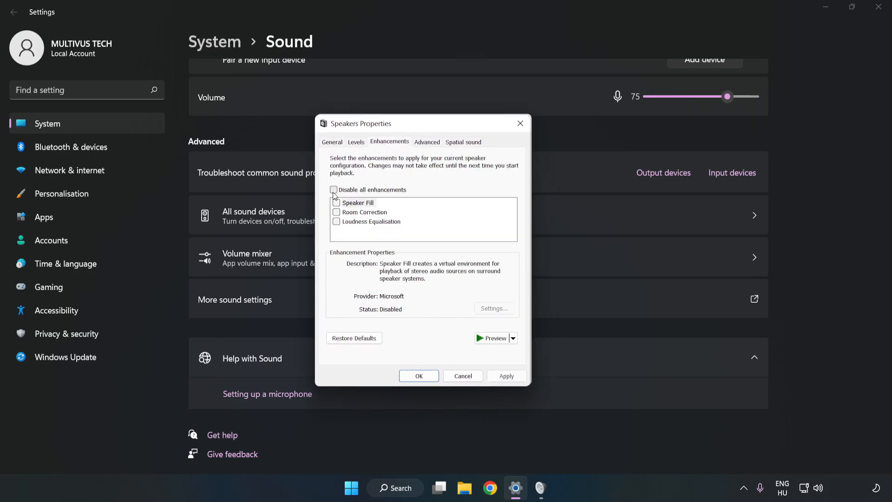
click(333, 190)
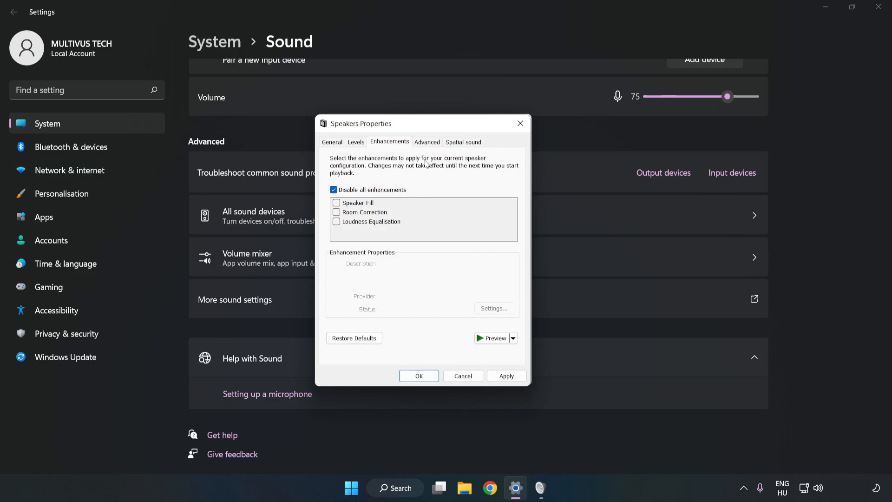
Set the Advanced default format to 16 bit, 48000 Hz (DVD Quality) and confirm the sound dialogs.
click(426, 141)
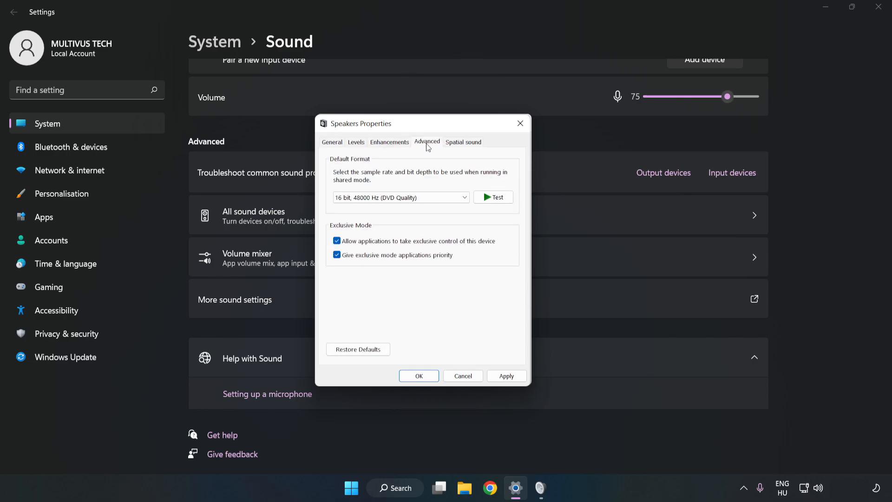
click(399, 197)
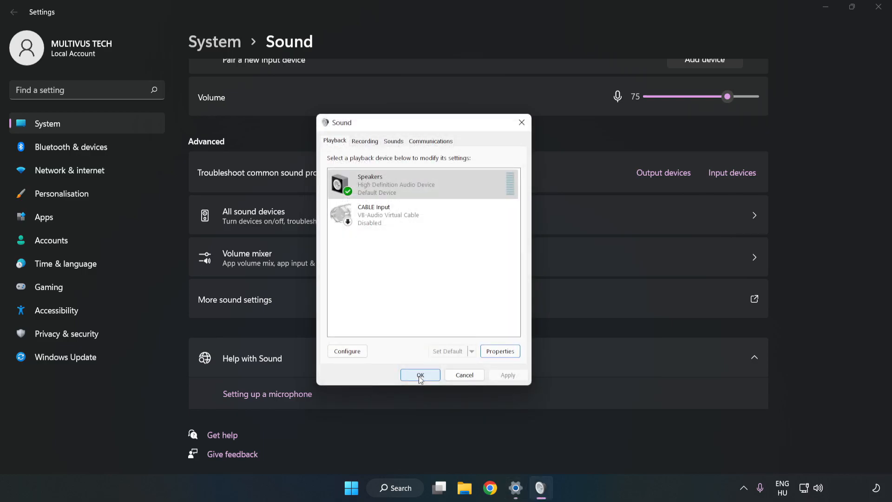
click(420, 374)
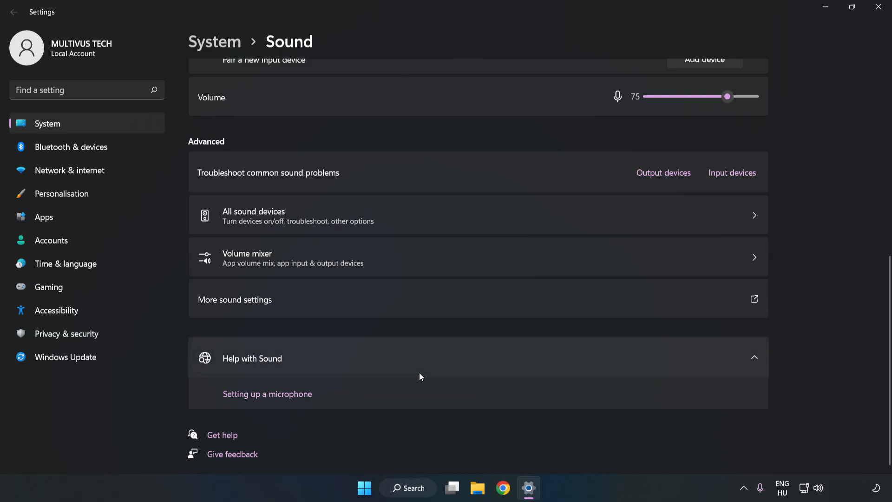
mouse_move(881, 9)
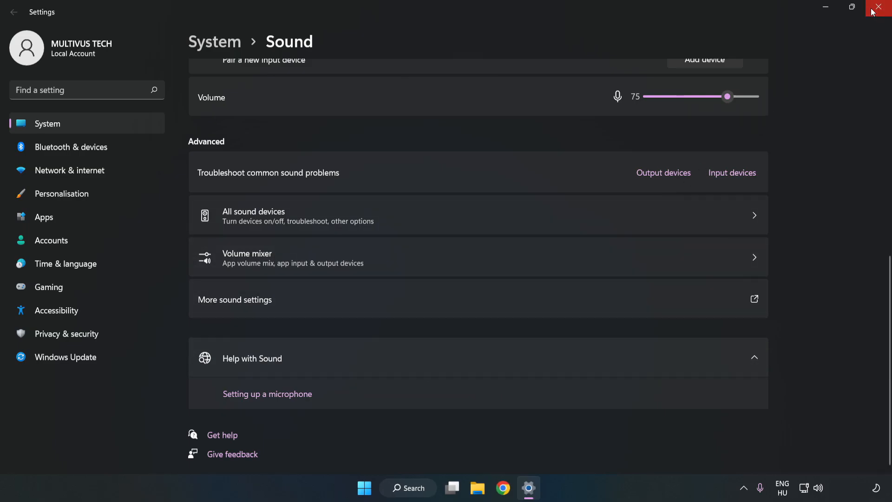
Close the Settings window, leaving the empty desktop.
click(881, 8)
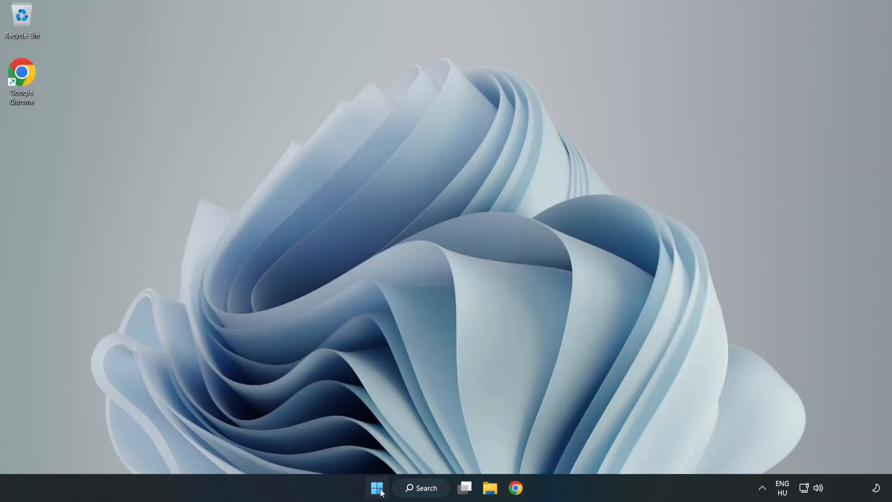
click(377, 488)
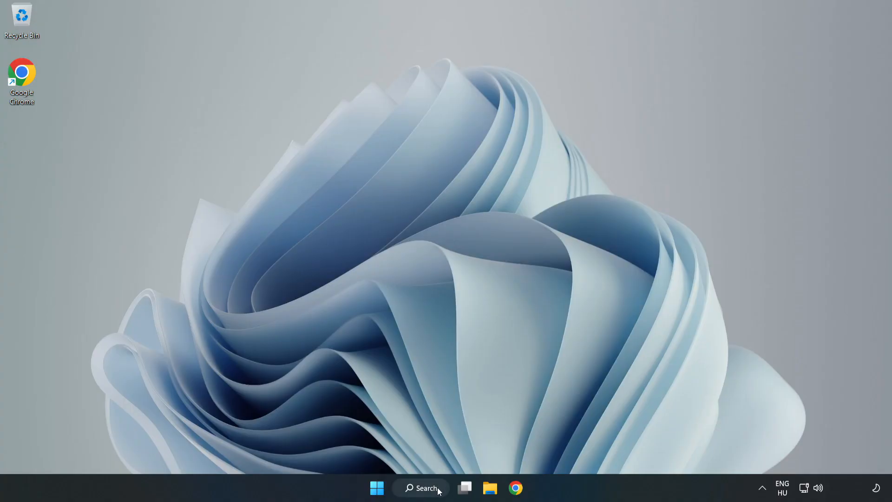
Search the taskbar for 'device mag' and launch Device Manager from the results.
click(420, 488)
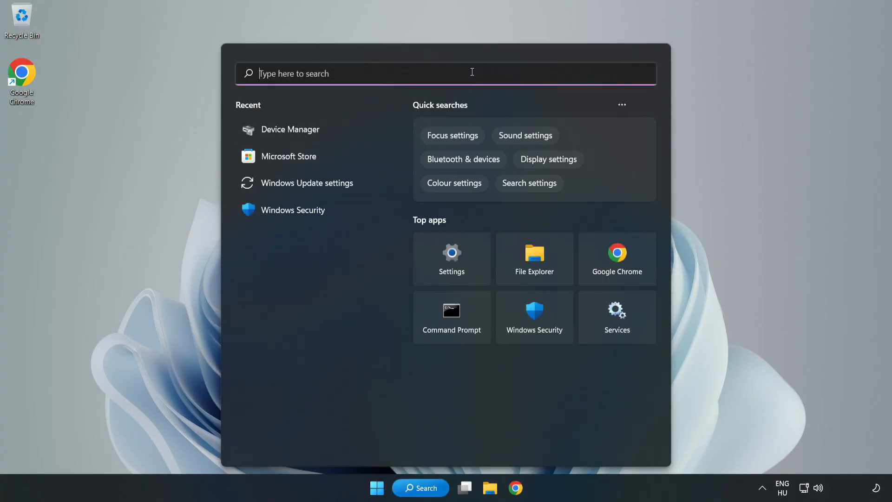
text(device mag)
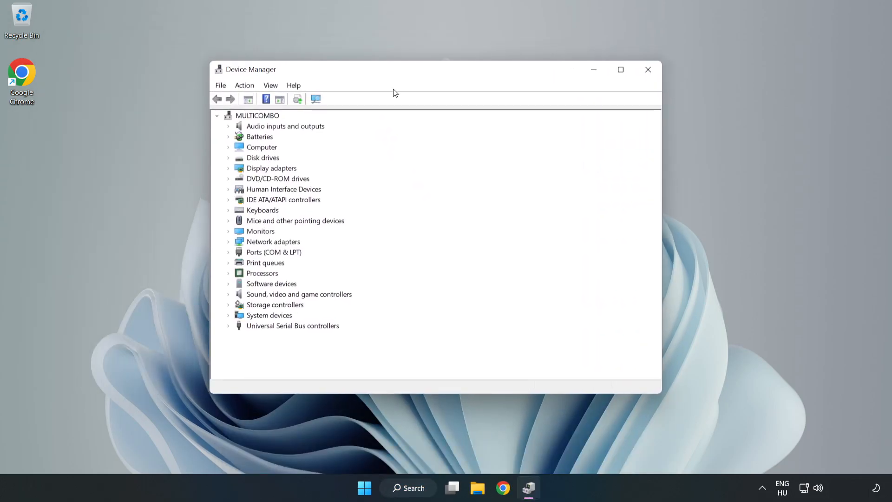
Expand Sound, video and game controllers and bring up actions for High Definition Audio Device.
click(300, 294)
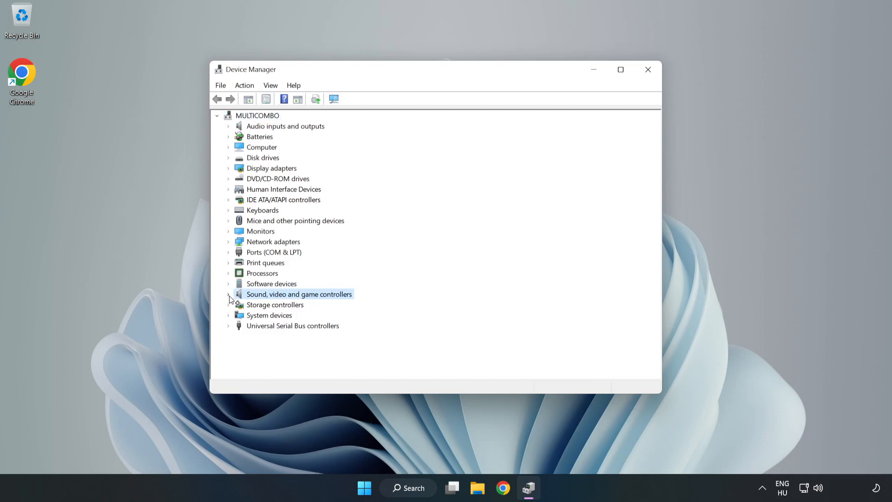
click(229, 295)
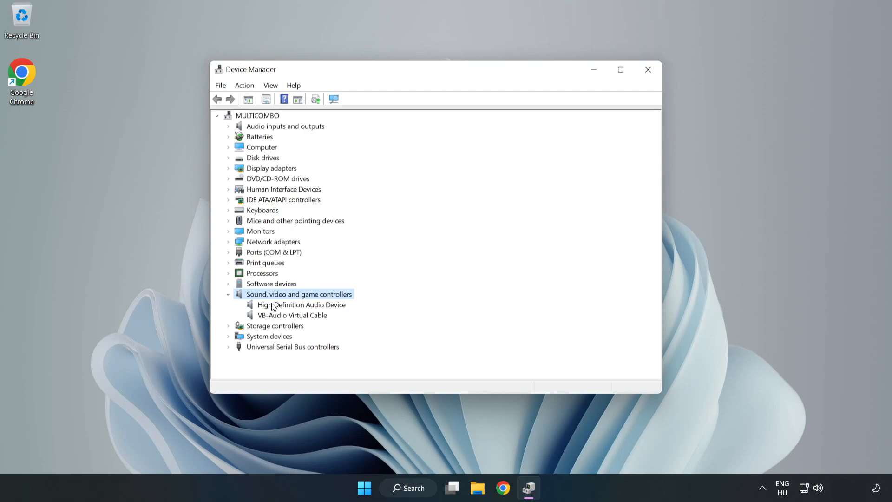
click(301, 305)
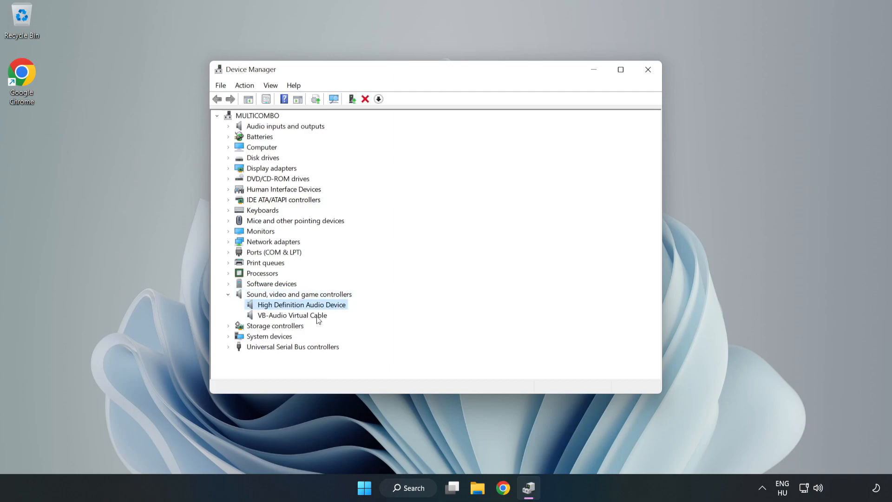
right_click(301, 305)
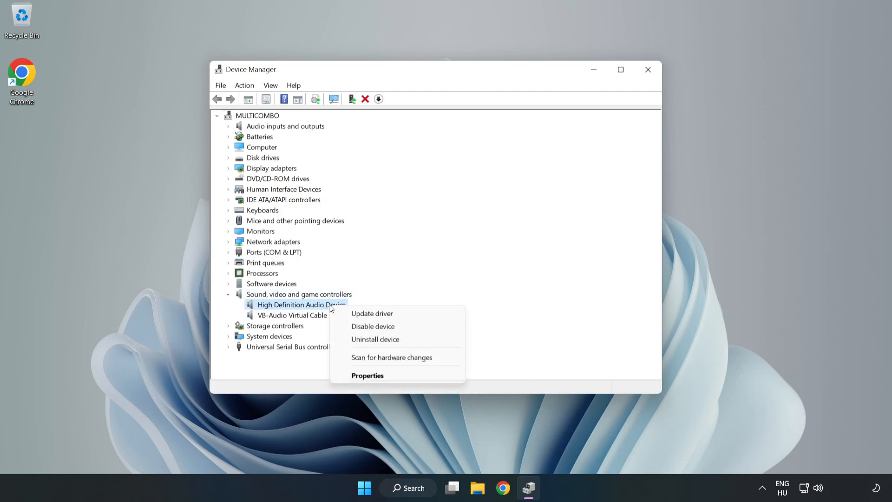
mouse_move(371, 314)
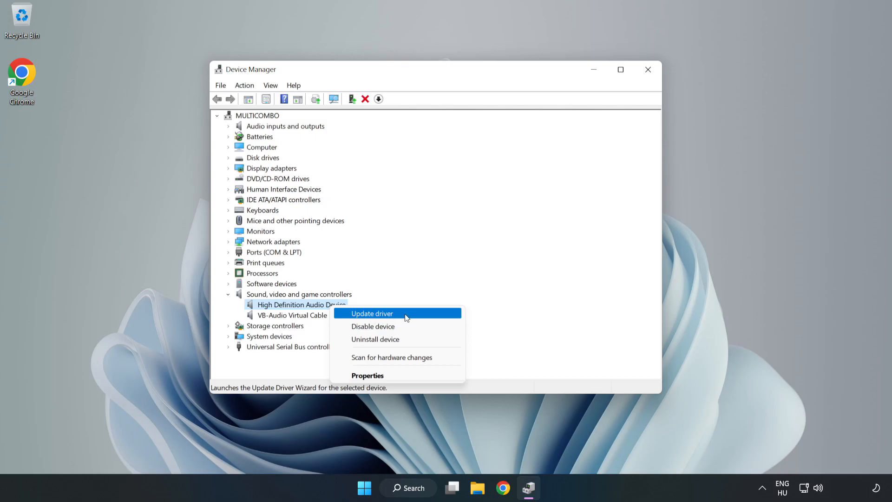
Start Update driver, browse locally and pick High Definition Audio Device from the driver list.
click(372, 313)
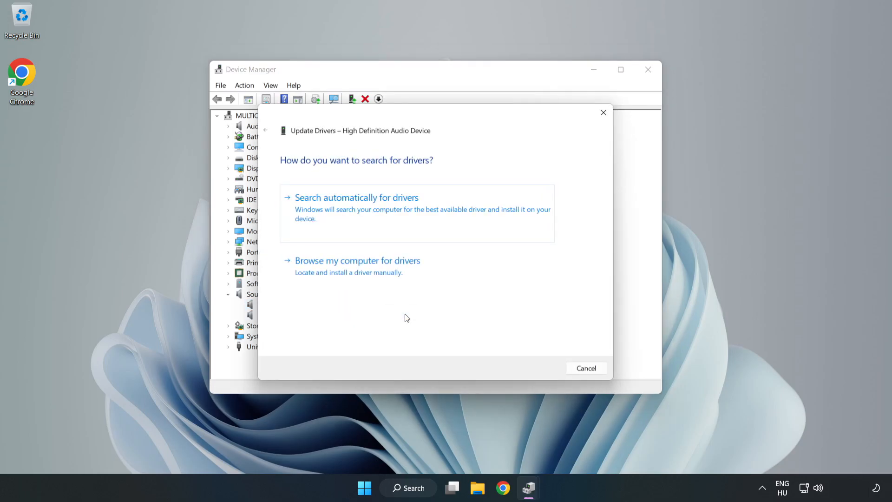
mouse_move(318, 209)
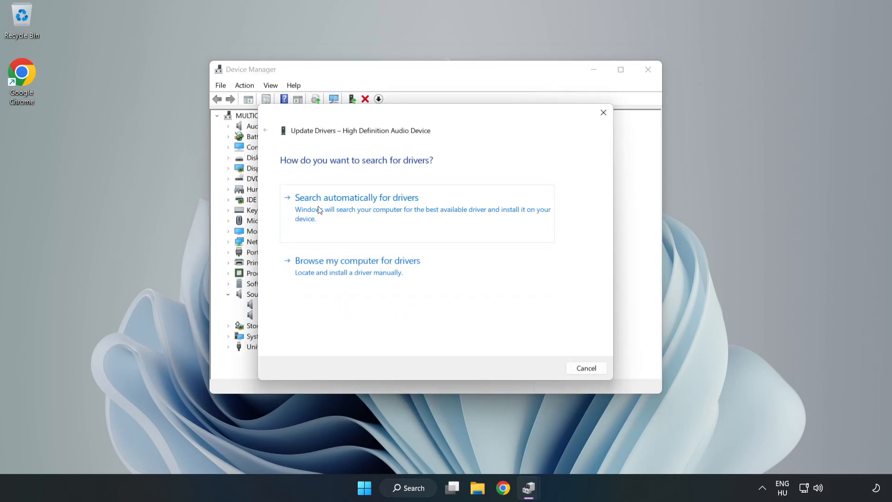
mouse_move(387, 272)
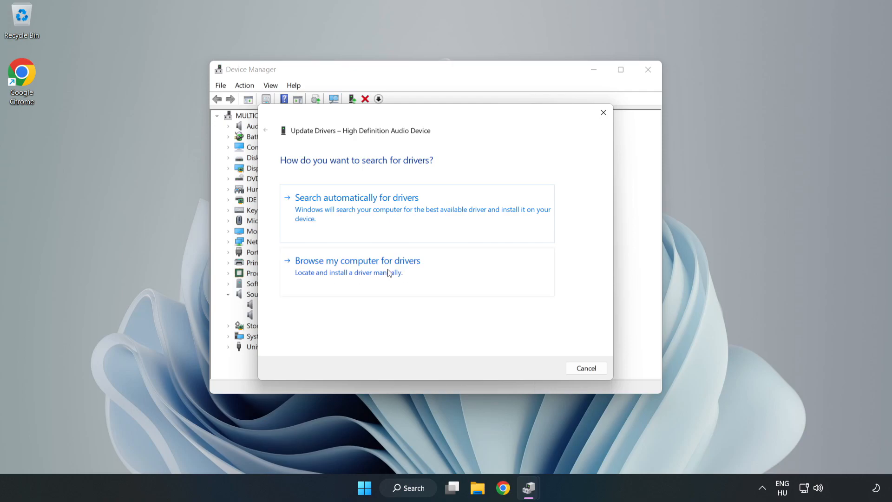
click(357, 260)
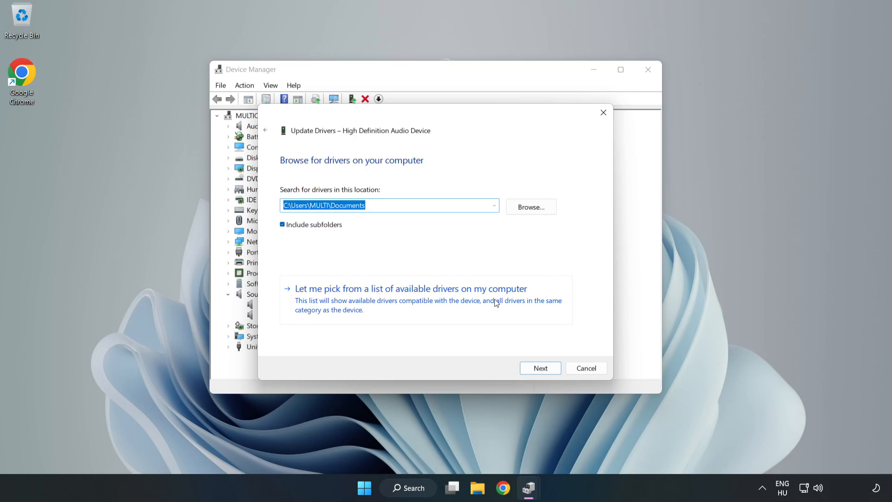
mouse_move(465, 306)
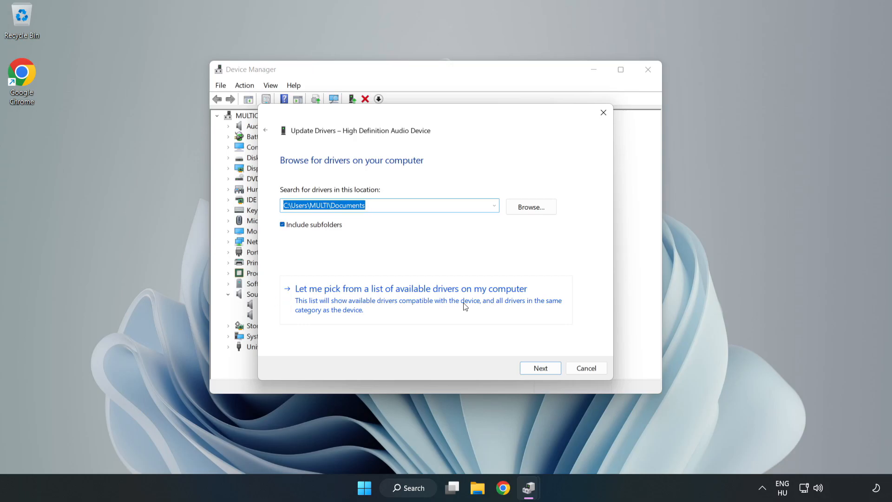
click(410, 288)
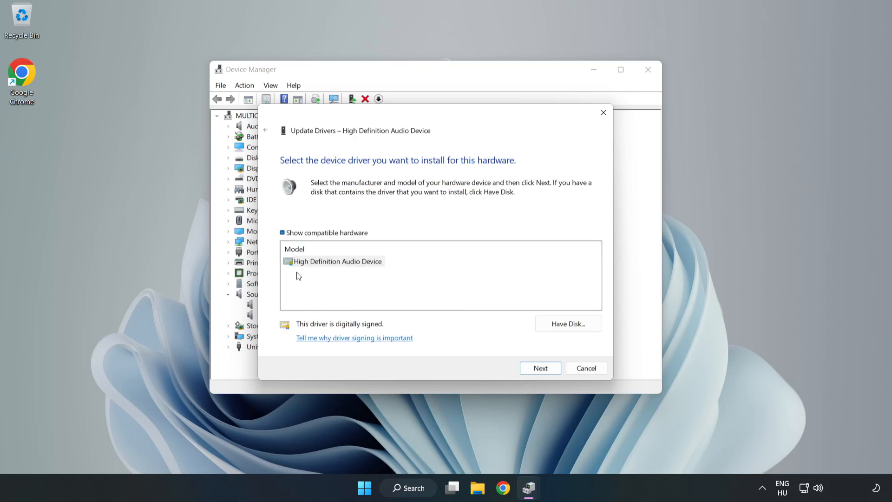
click(336, 260)
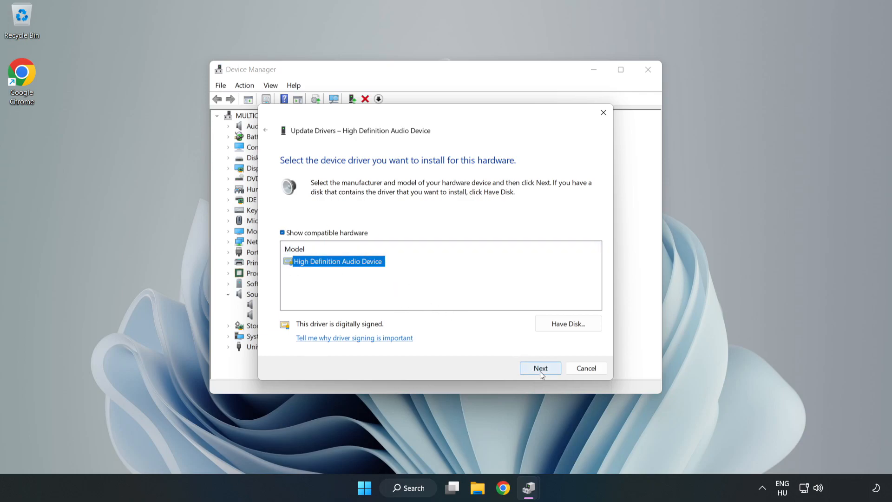
Install the chosen driver, accept the warning and close the successful update message.
click(539, 368)
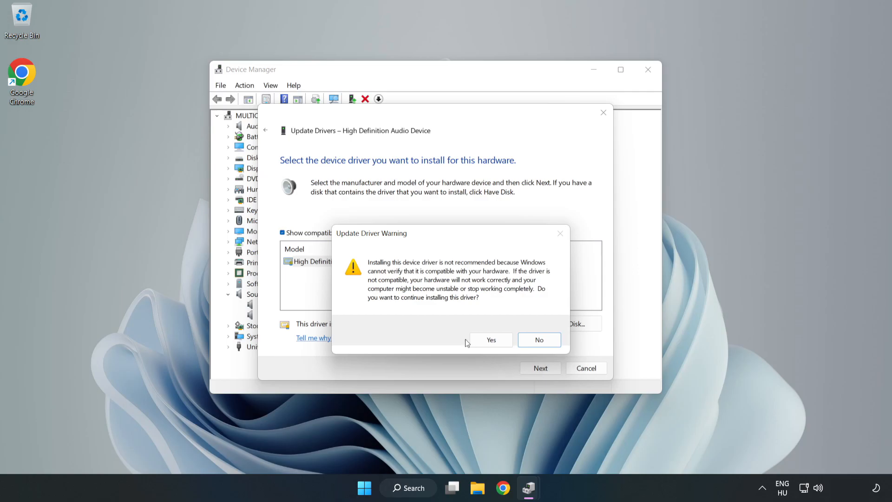
click(491, 340)
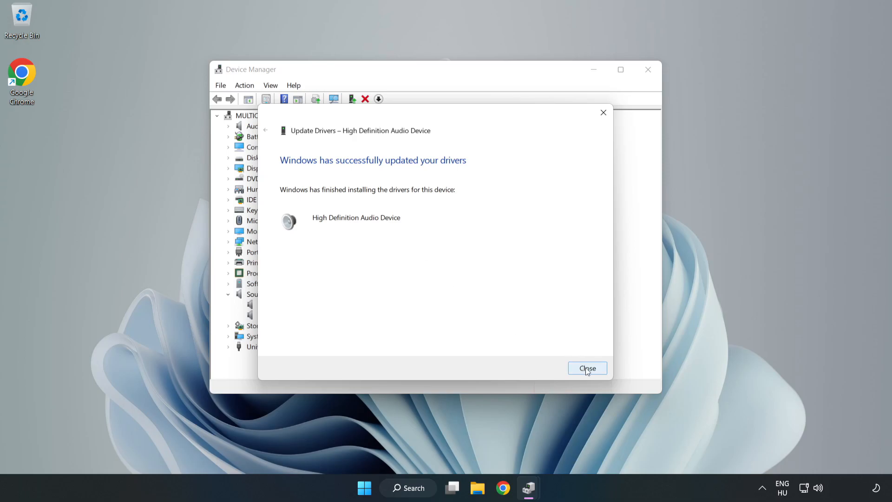
click(588, 368)
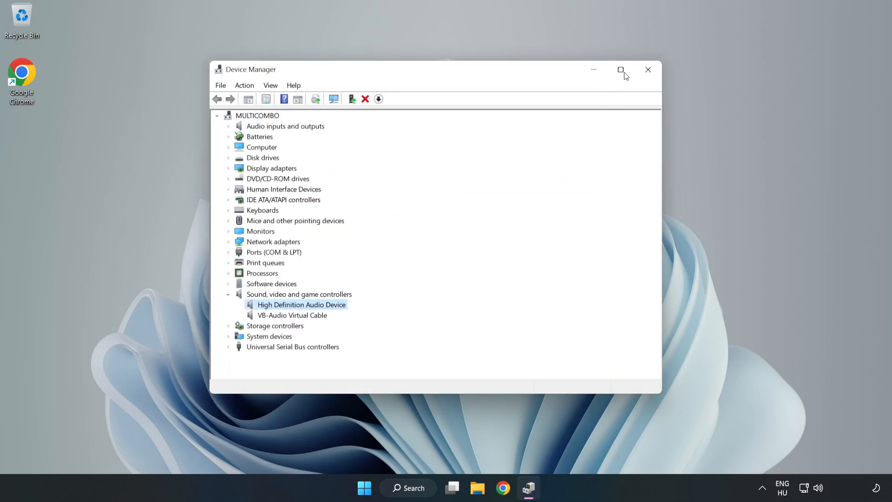
Close Device Manager and bring up the taskbar speaker icon's quick sound options.
click(647, 68)
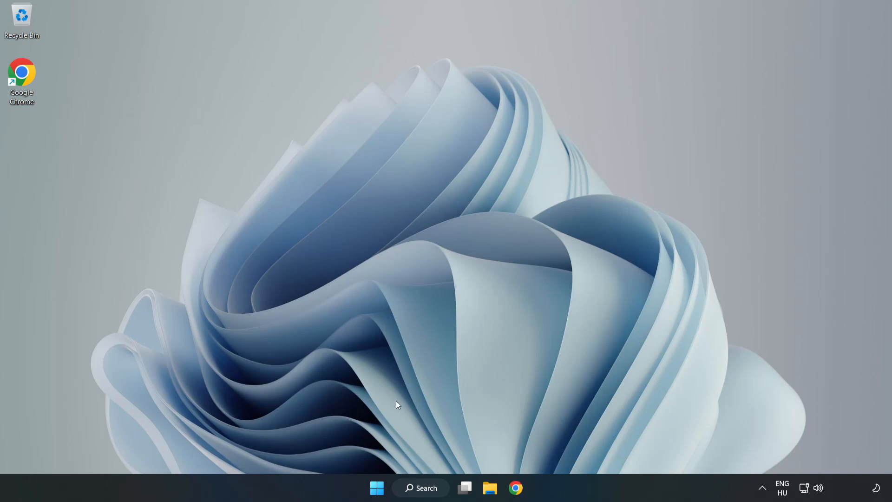
click(376, 487)
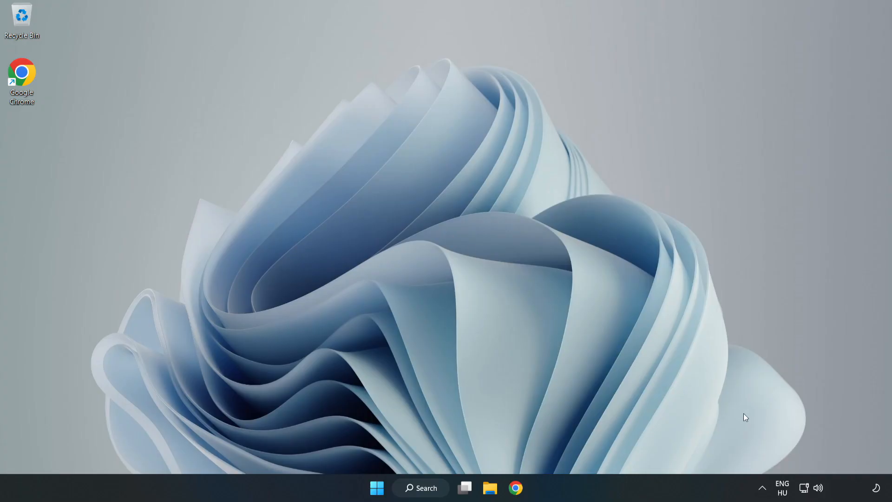
right_click(818, 488)
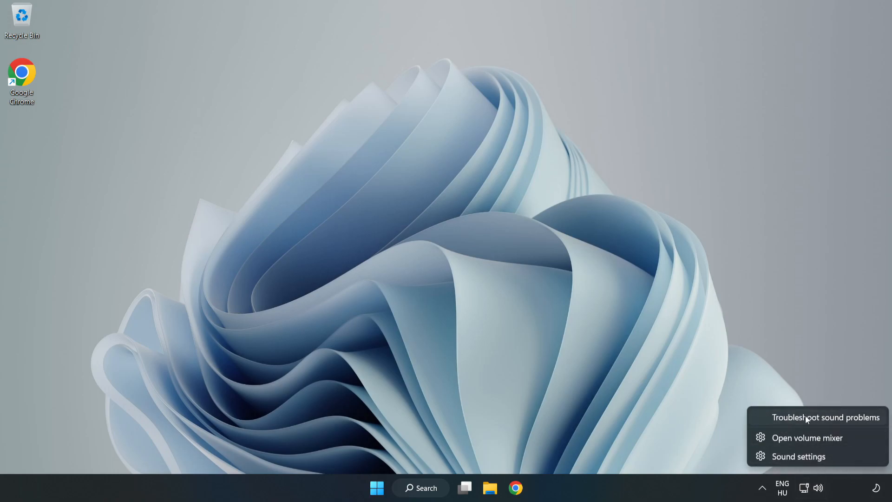
Launch the Playing Audio troubleshooter via Troubleshoot sound problems so it starts detecting issues.
click(826, 418)
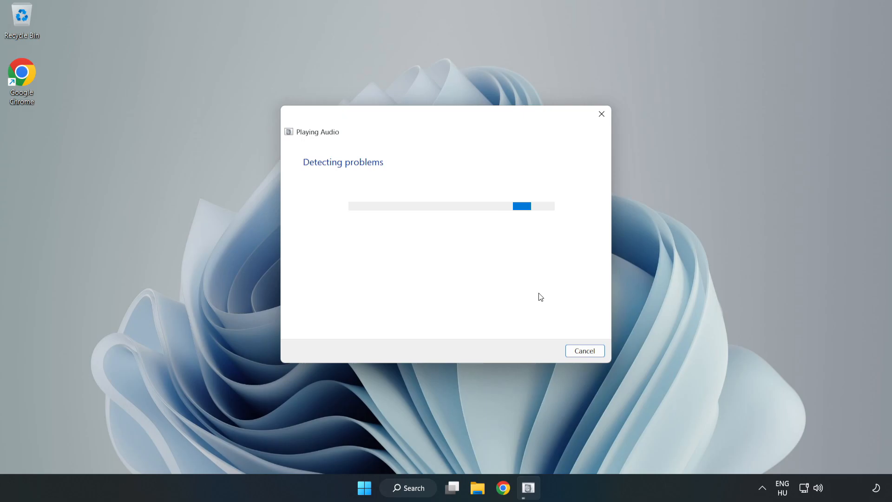